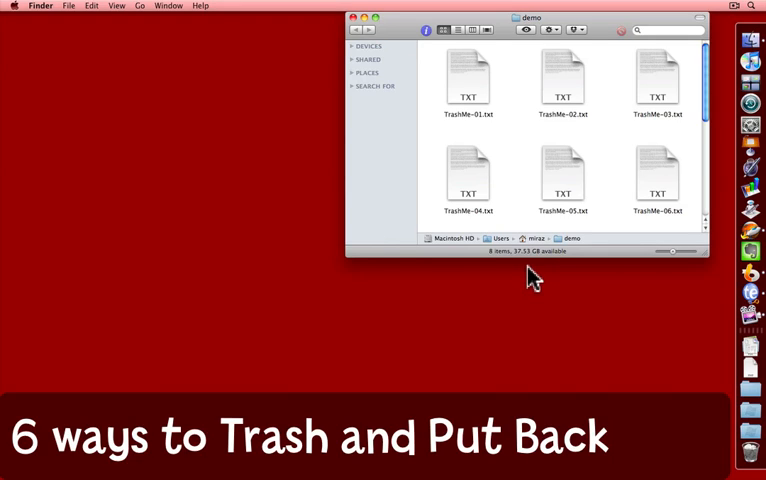
mouse_move(530, 280)
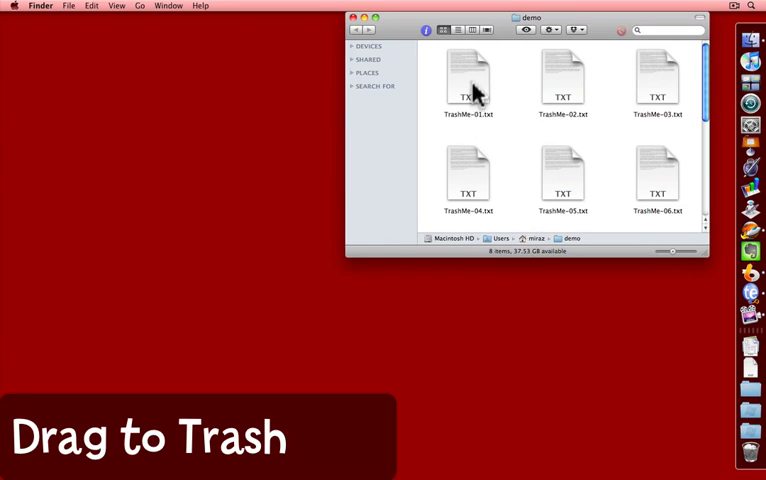
Step: Drag TrashMe-01.txt from the demo folder onto the Dock Trash icon
drag(468, 78, 660, 436)
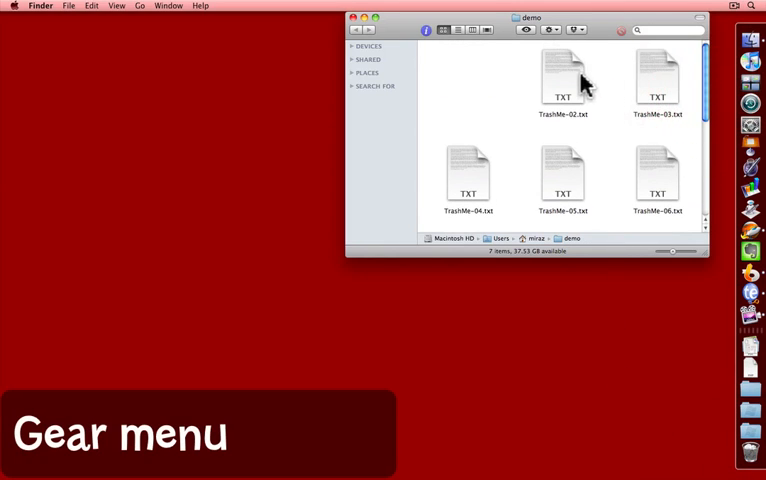
Step: Trash TrashMe-02.txt using the gear Action menu's Move to Trash
click(562, 78)
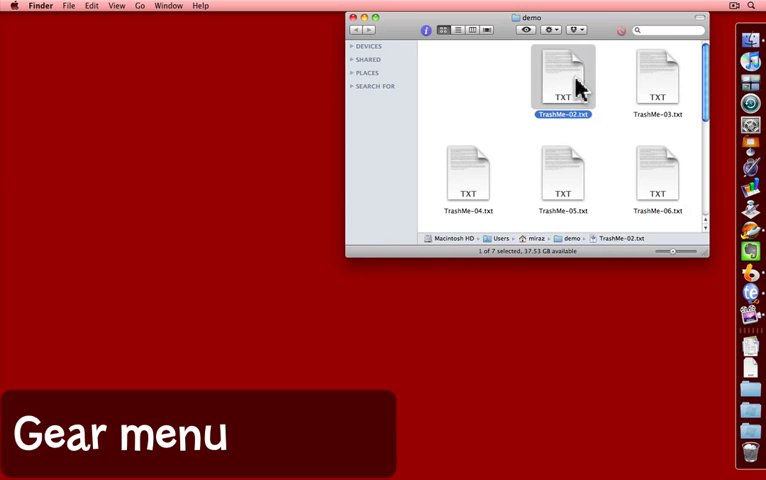
mouse_move(560, 38)
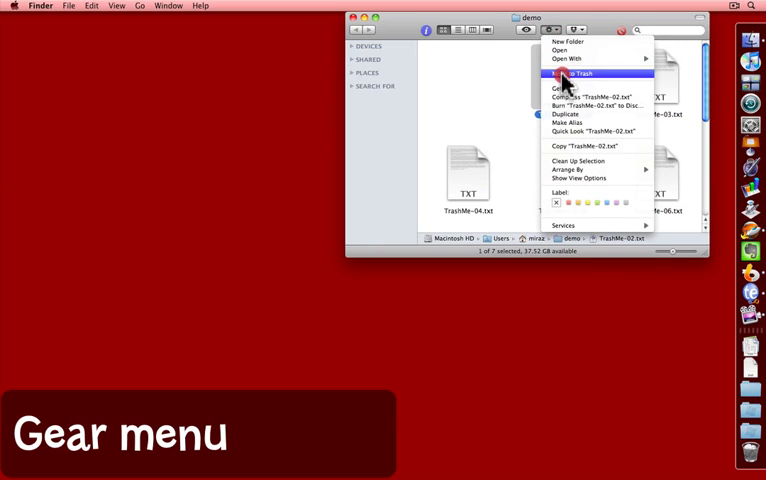
click(576, 72)
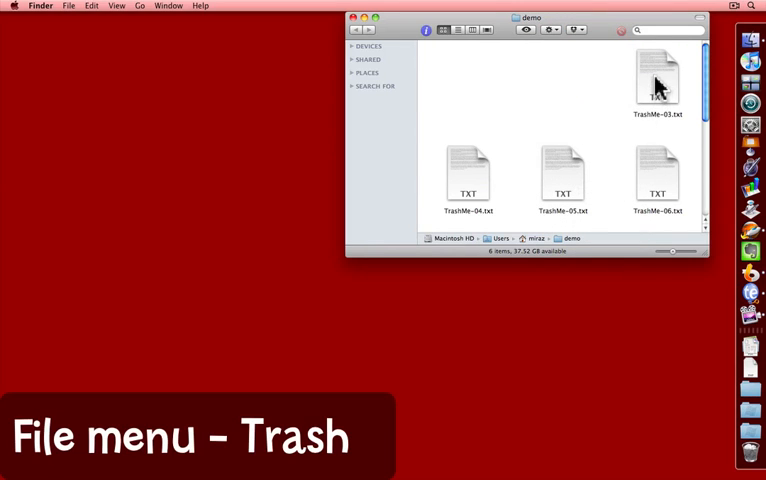
Step: Trash TrashMe-03.txt via File > Move to Trash
click(656, 76)
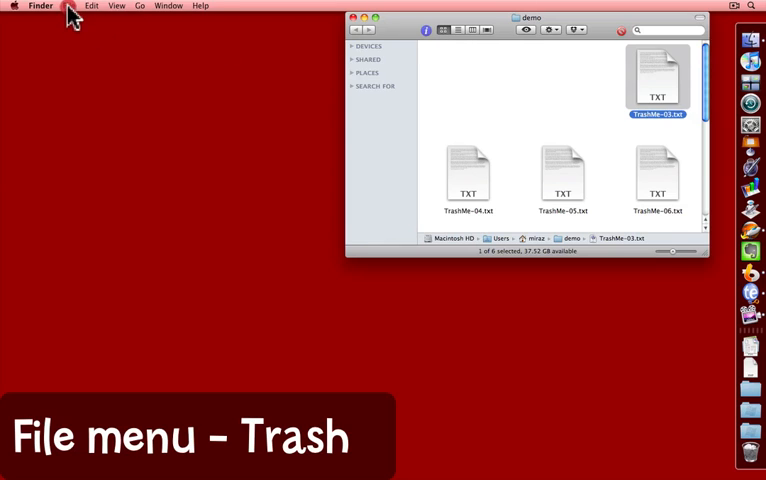
click(68, 6)
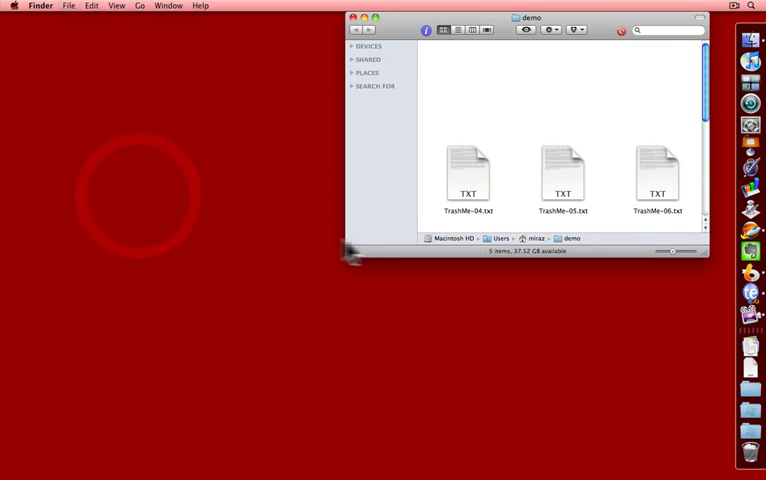
Step: Trash TrashMe-04.txt via its right-click context menu's Move to Trash
right_click(476, 176)
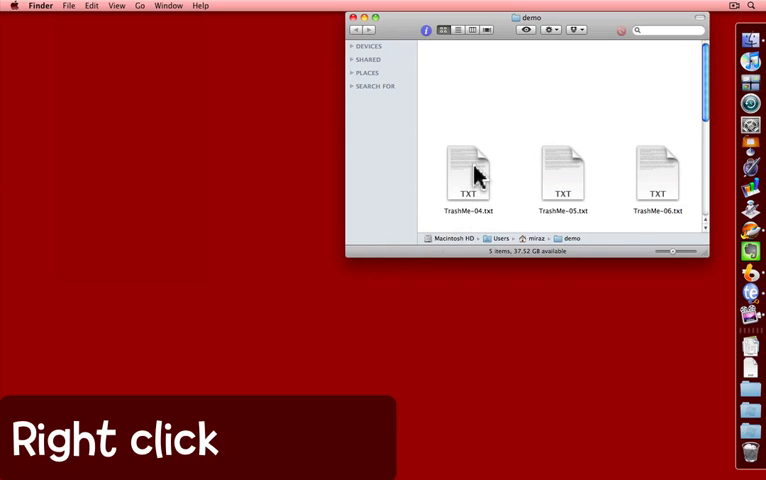
click(468, 176)
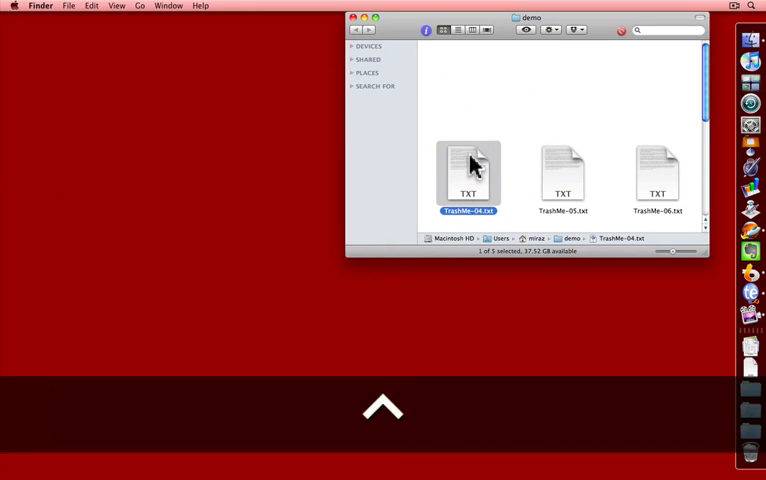
right_click(468, 176)
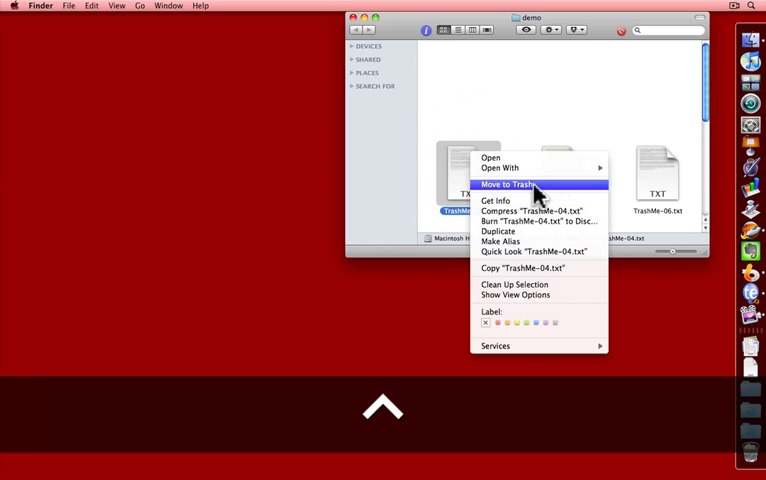
click(516, 184)
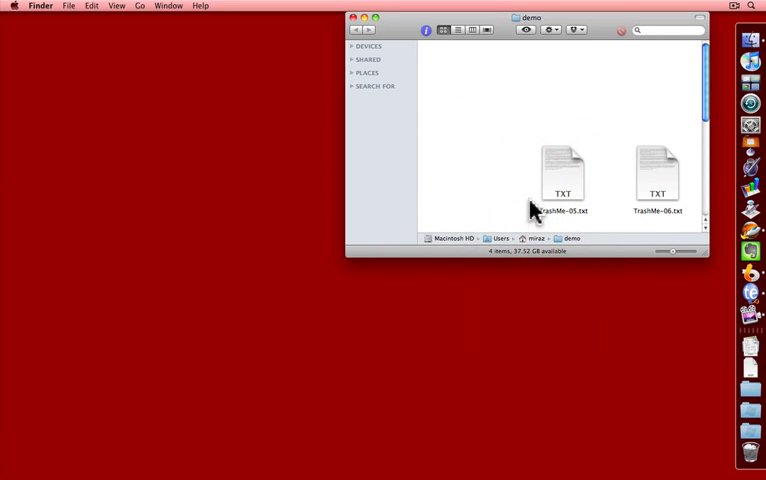
Step: Trash TrashMe-05.txt with the Command-Delete shortcut
click(562, 170)
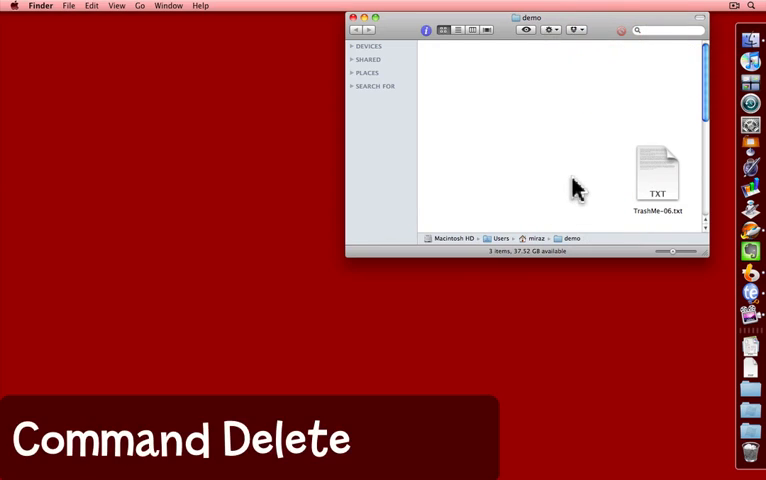
Step: Trash TrashMe-06.txt with the keyboard shortcut, emptying the demo folder
click(658, 176)
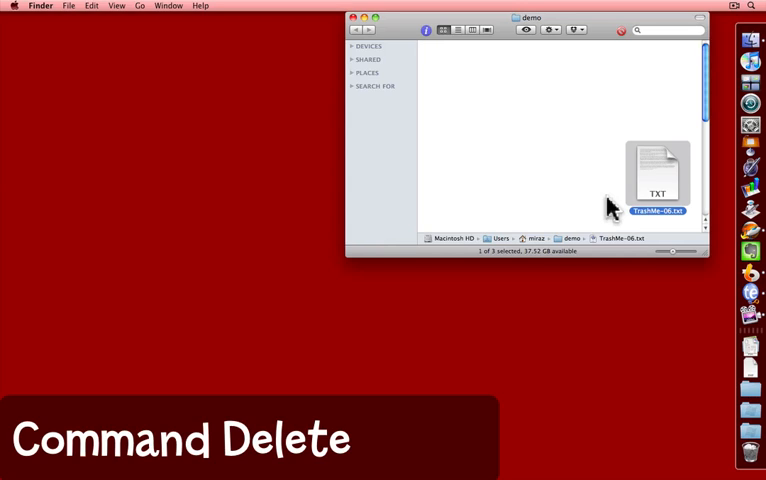
key(cmd+z)
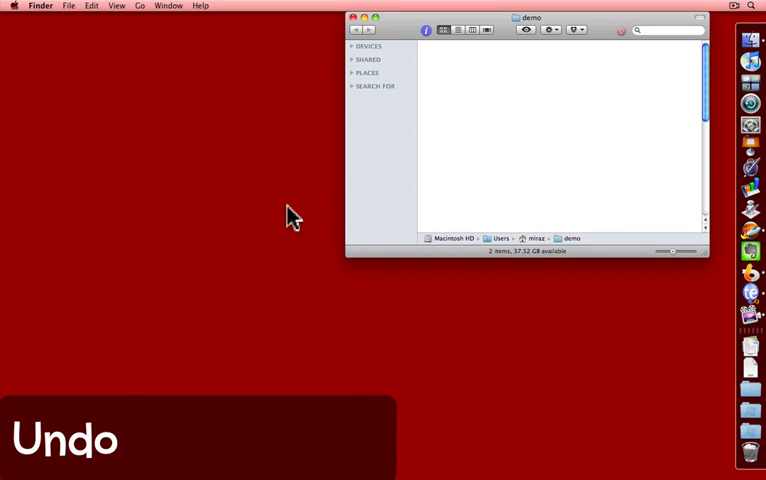
mouse_move(92, 14)
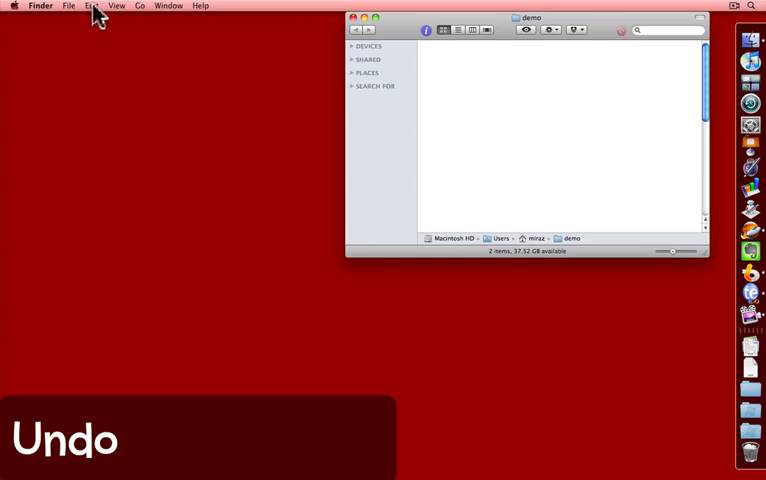
Step: Undo Move of "TrashMe-06.txt" from the Edit menu, returning it to the folder
click(92, 6)
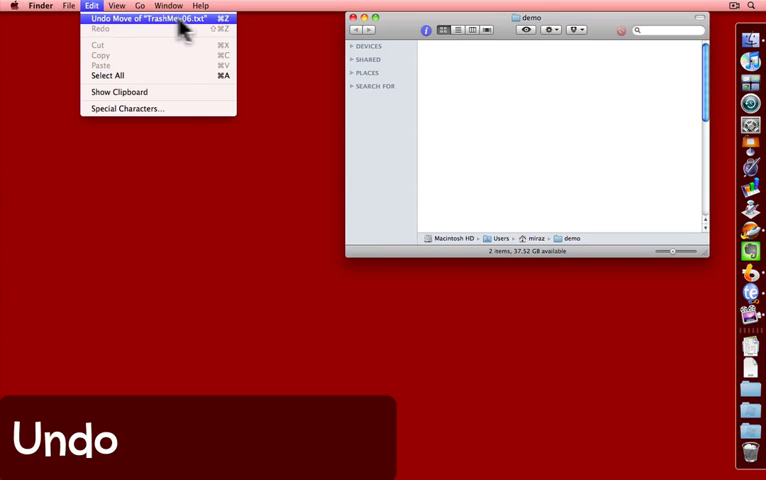
click(156, 18)
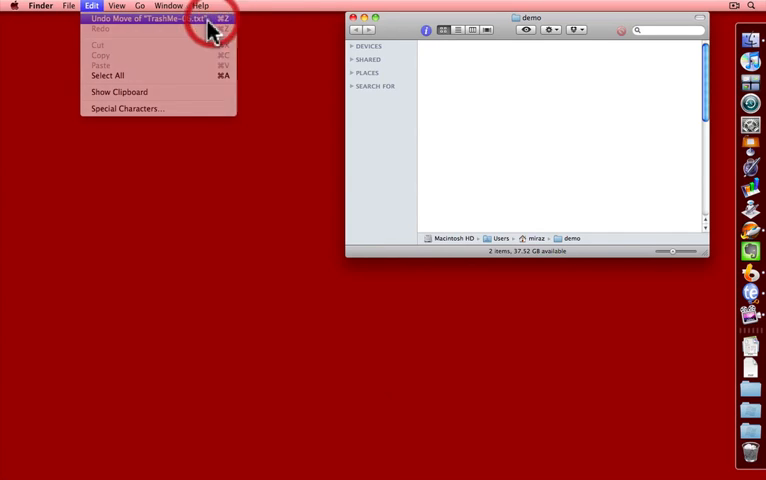
click(150, 18)
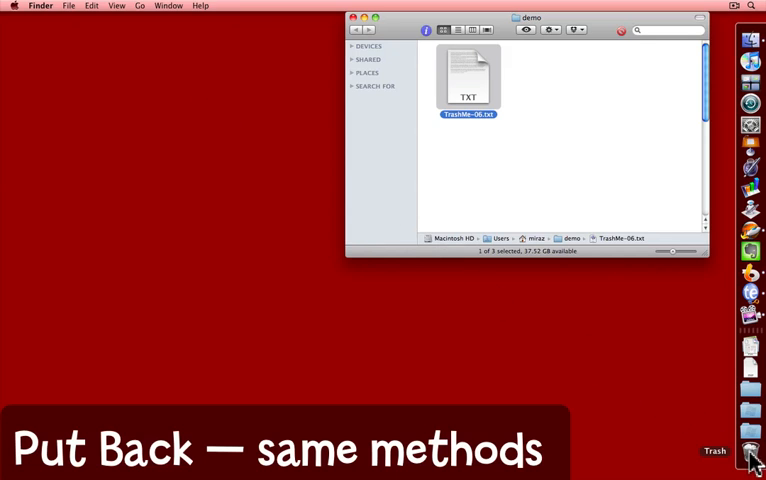
Step: Open the Dock Trash window and scroll to the trashed TrashMe files
click(752, 452)
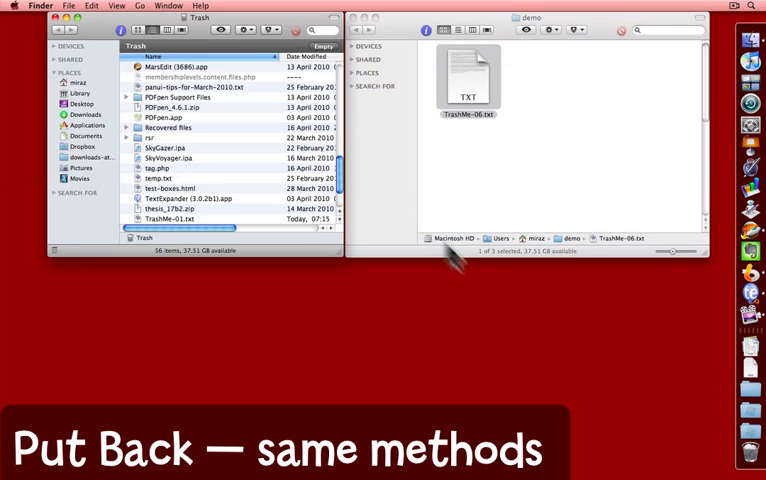
scroll(down, 3)
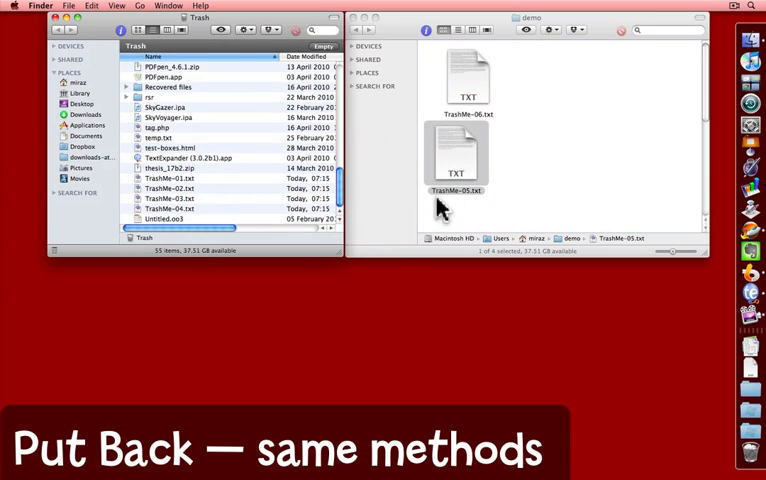
mouse_move(184, 200)
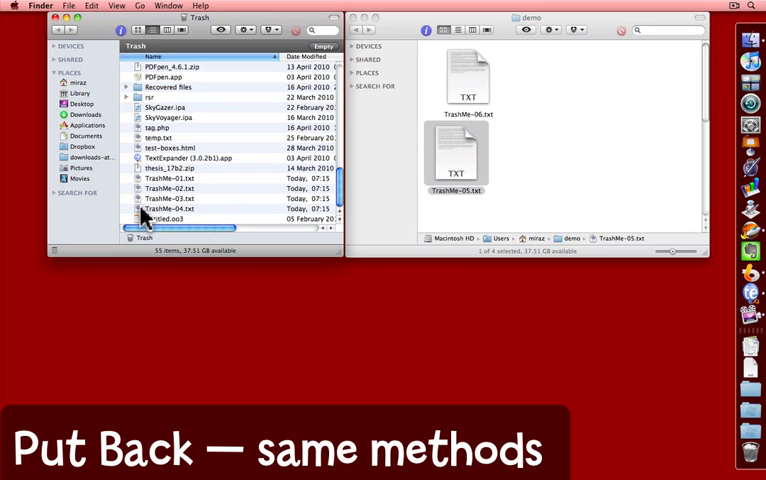
Step: Put the remaining trashed TrashMe files back into the demo folder with Put Back
click(170, 208)
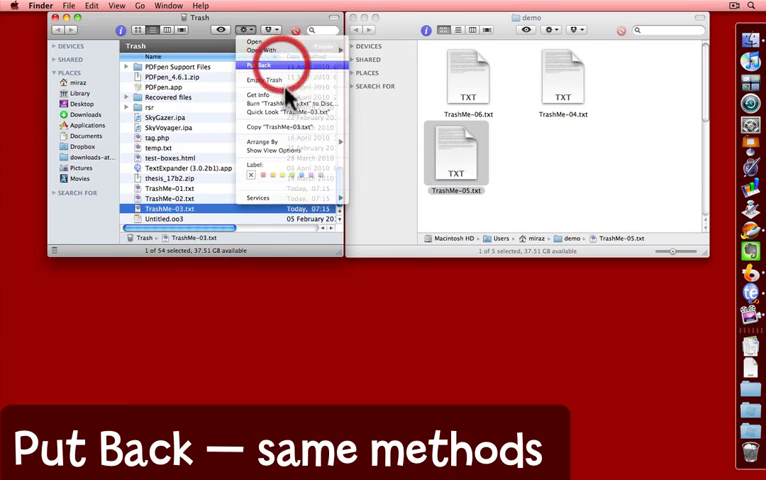
click(264, 64)
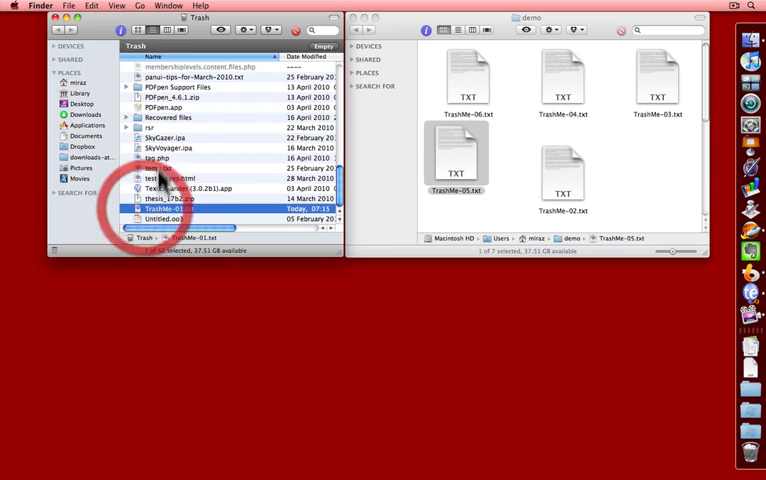
click(68, 6)
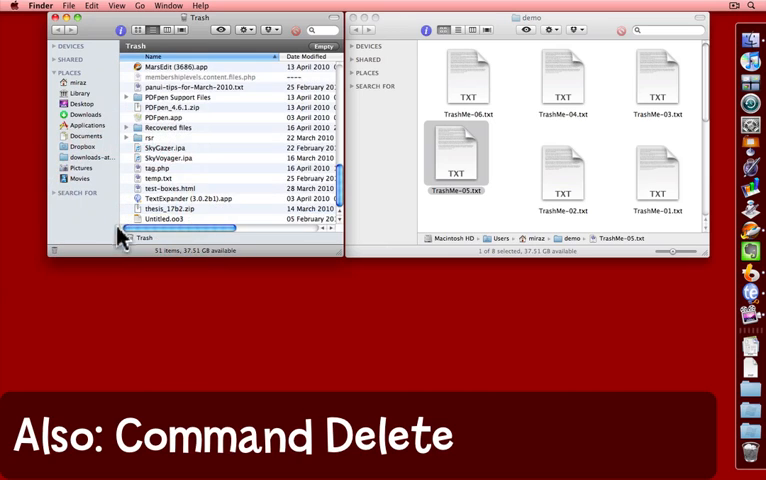
mouse_move(130, 304)
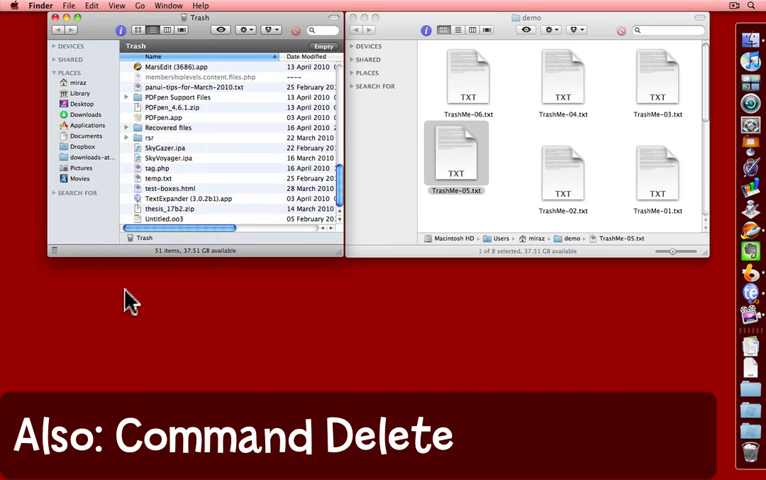